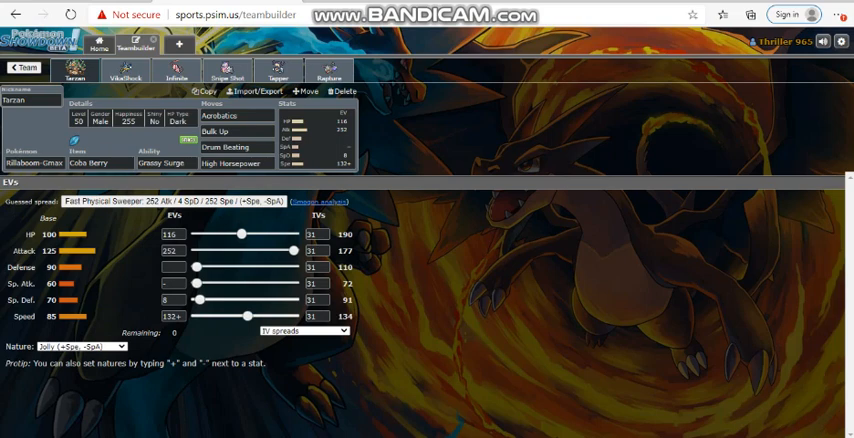
Step: Open VikaShock's set: Vikavolt with Expert Belt, Levitate, 252+ Sp. Atk Modest
{"action": "left_click", "coordinate": [125, 71]}
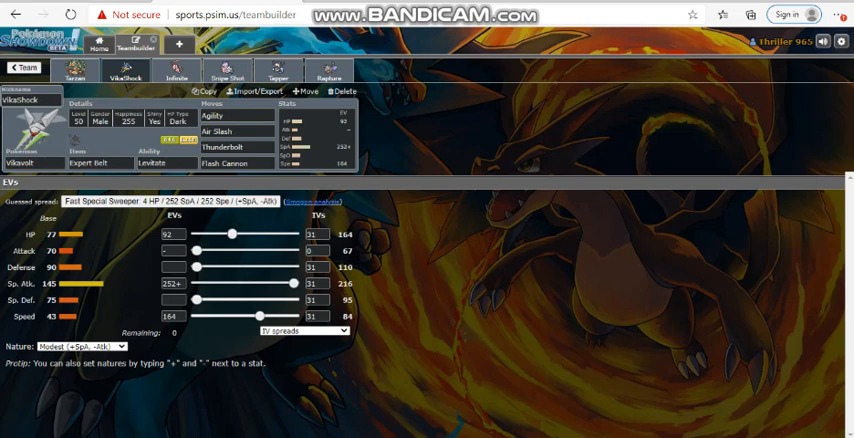
Step: Open the third team member Infinite's set to see its moves, item and EVs
{"action": "left_click", "coordinate": [177, 70]}
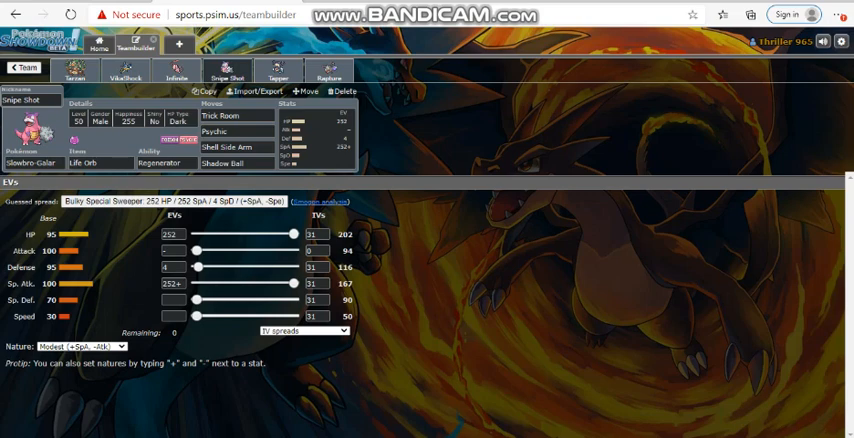
Step: View Tapper's Mr. Rime set, then Rapture's Aerodactyl set with Aerodactylite and Jolly EVs
{"action": "left_click", "coordinate": [279, 71]}
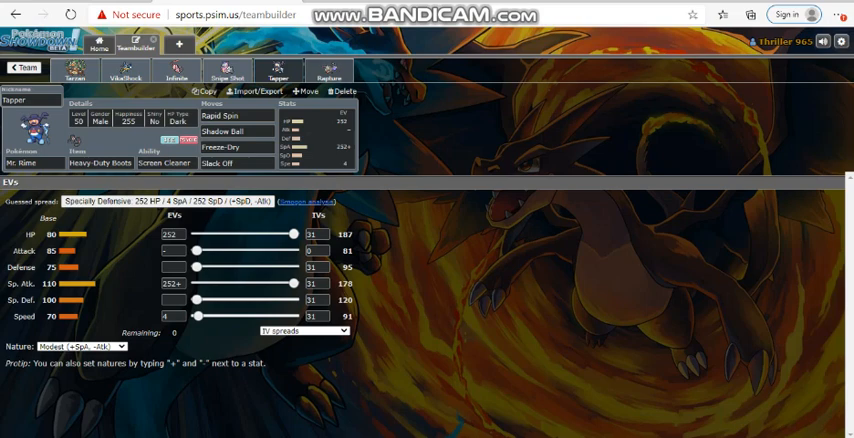
{"action": "left_click", "coordinate": [329, 70]}
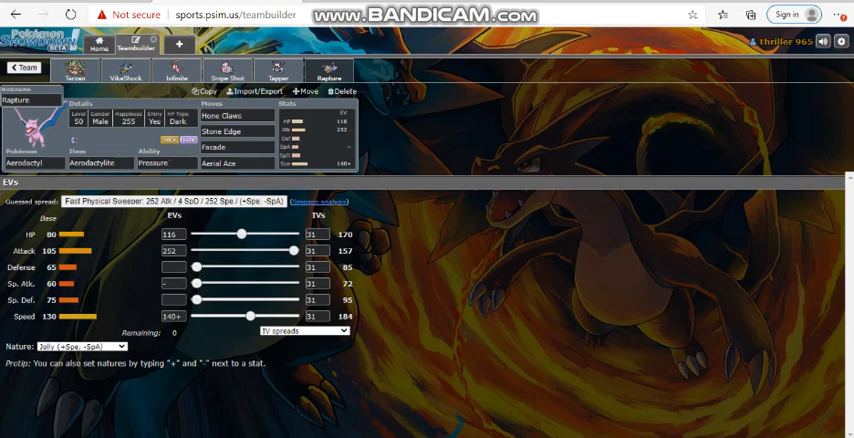